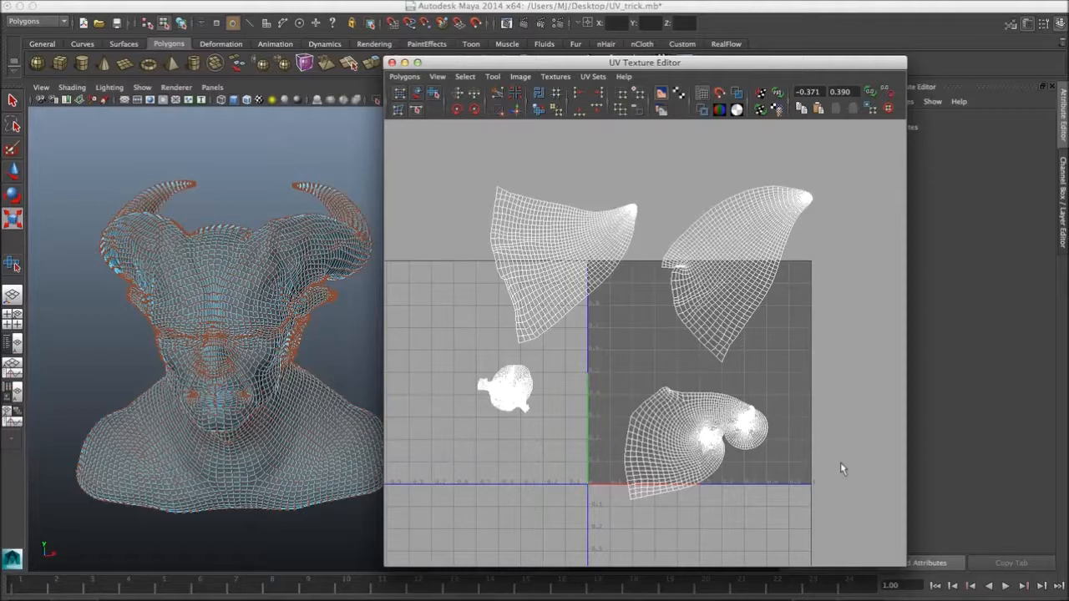
mouse_move(777, 414)
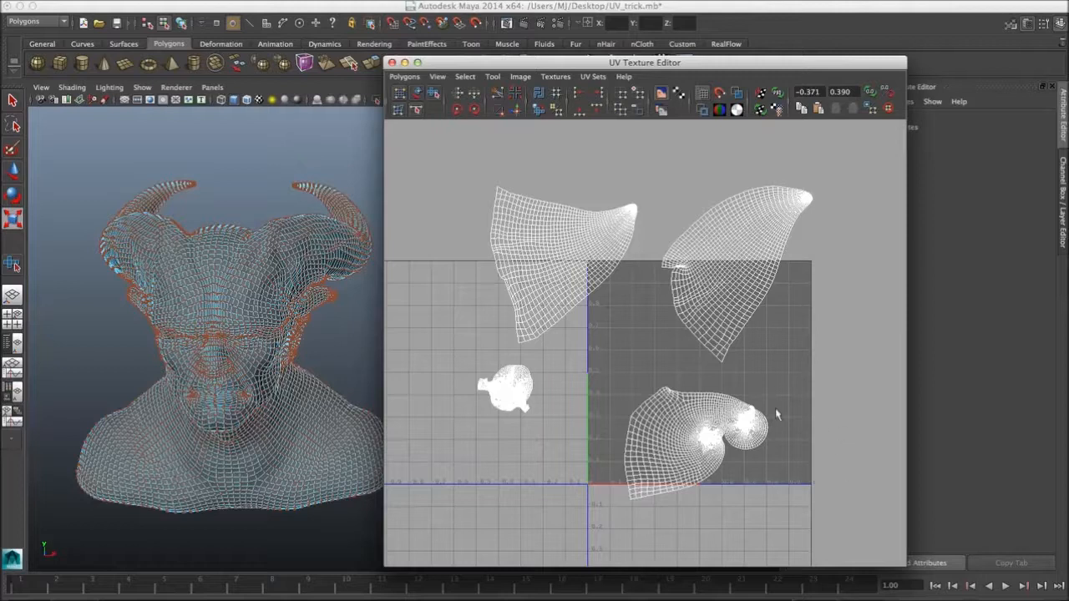
mouse_move(762, 398)
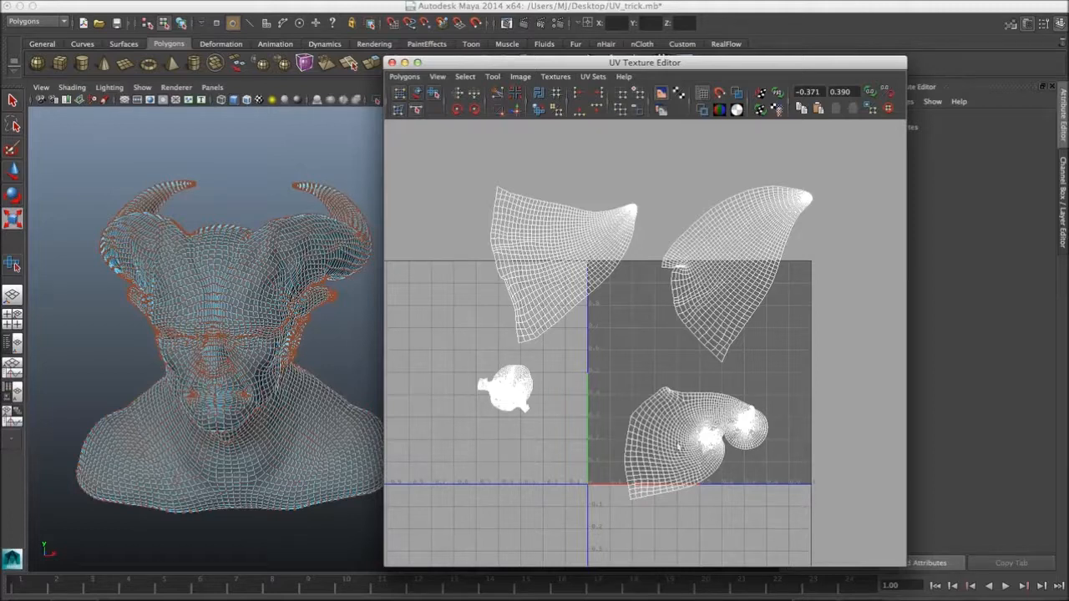
mouse_move(755, 458)
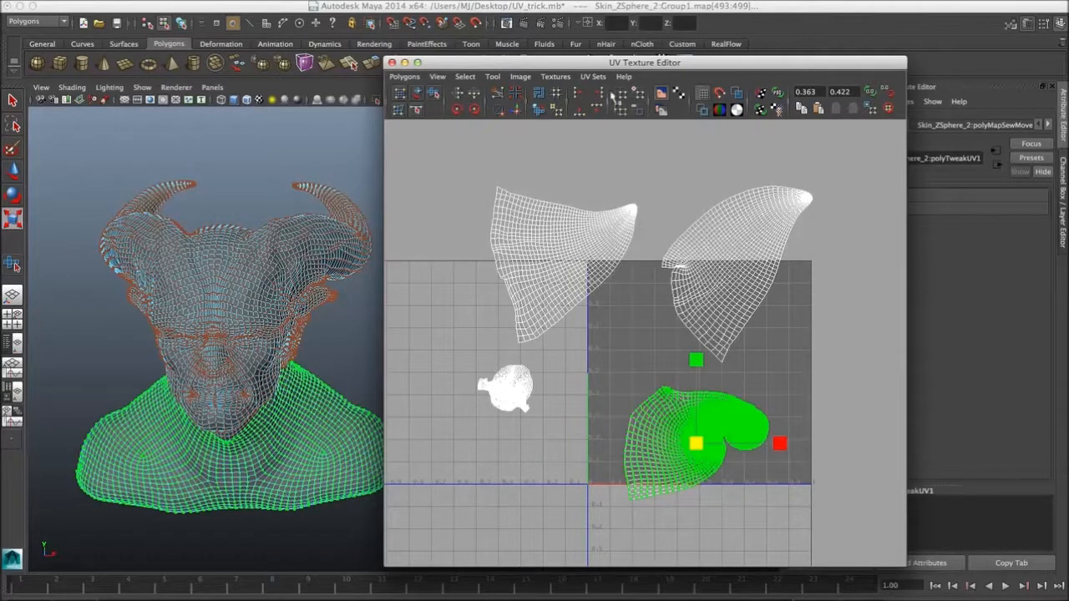
mouse_move(497, 92)
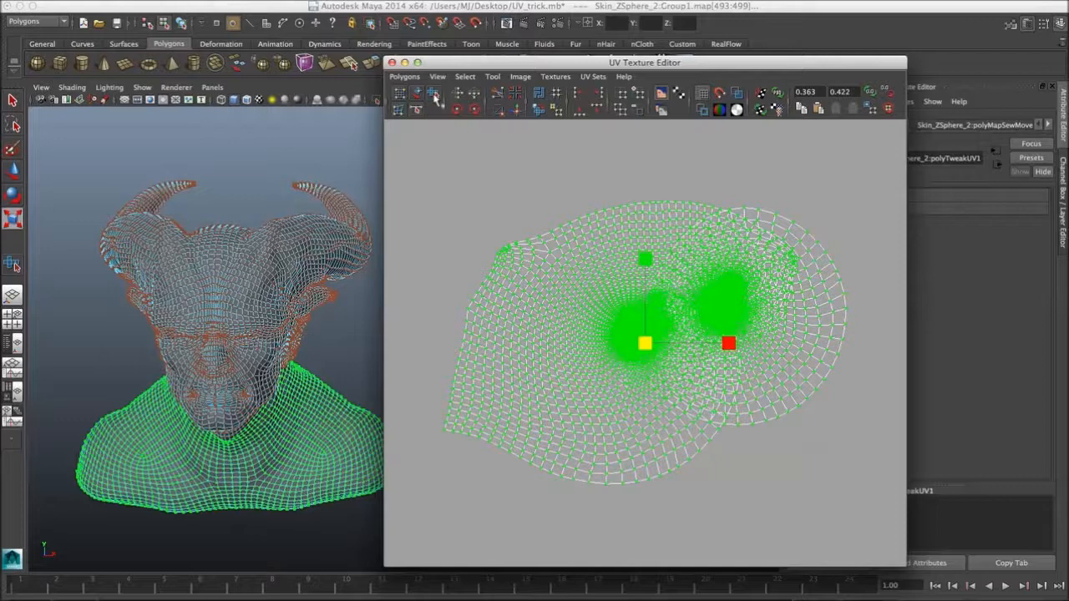
mouse_move(435, 98)
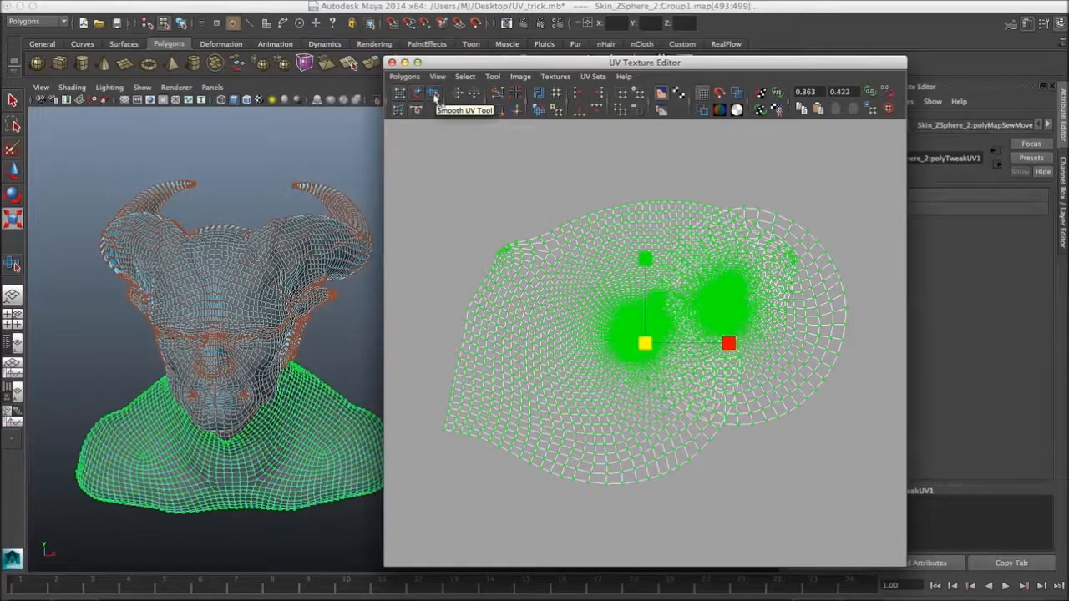
mouse_move(543, 161)
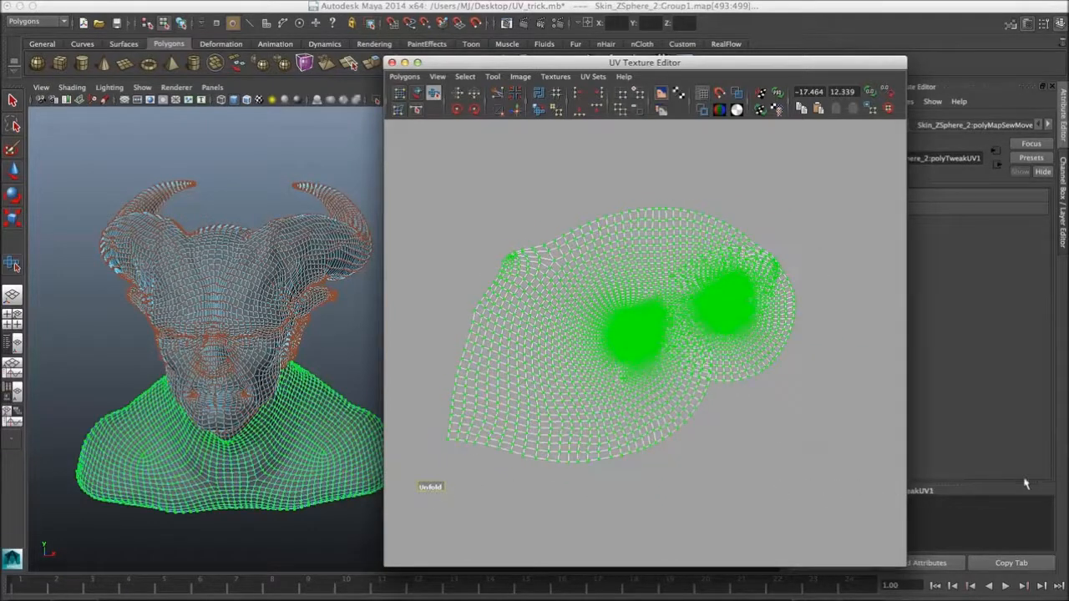
- Smooth the unfolded chest-and-neck shell with the Smooth UV Tool's Unfold handle
click(431, 488)
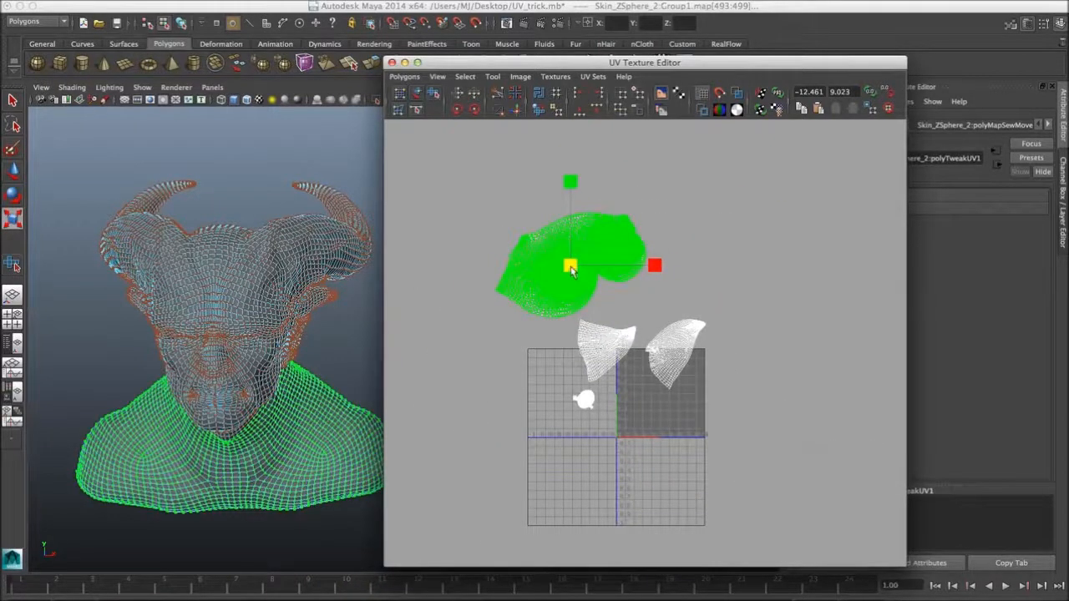
- Marquee-select the small shoulder UV shell and bring up its selection marking menu
drag(571, 268, 648, 376)
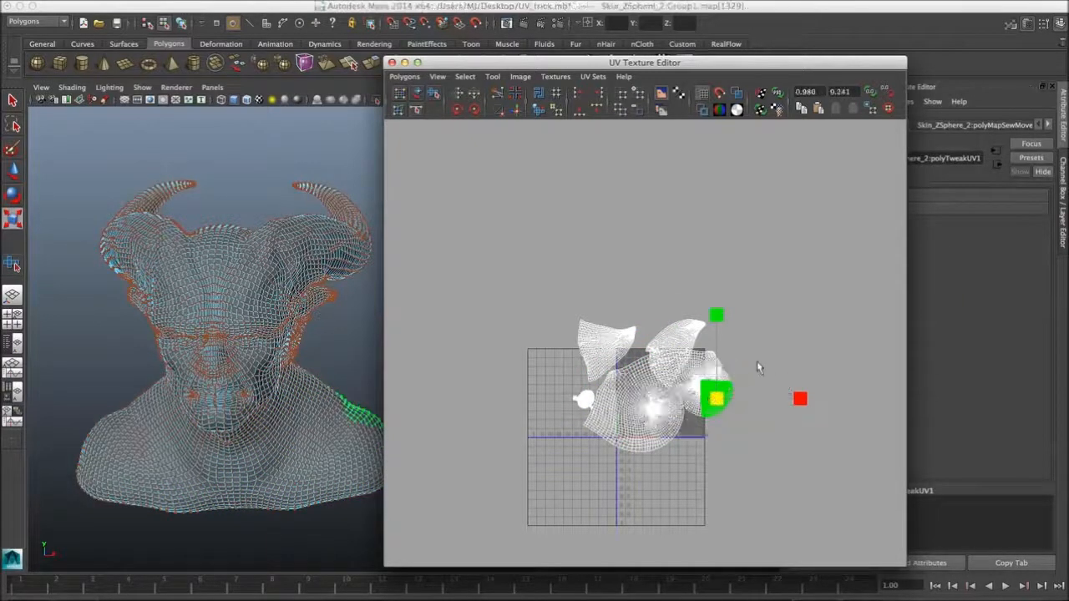
drag(715, 398, 715, 388)
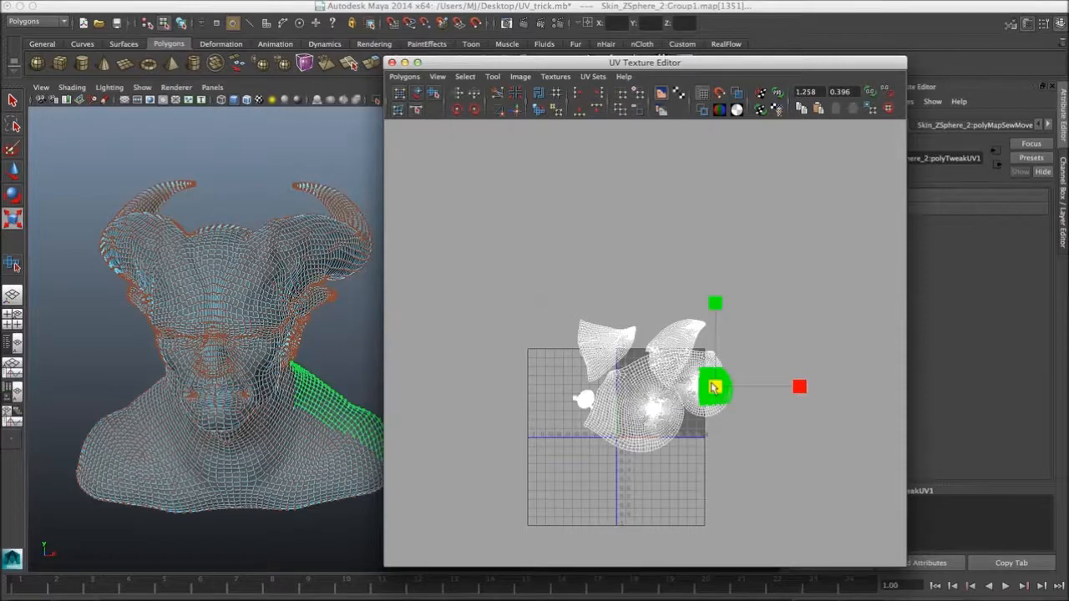
right_click(716, 388)
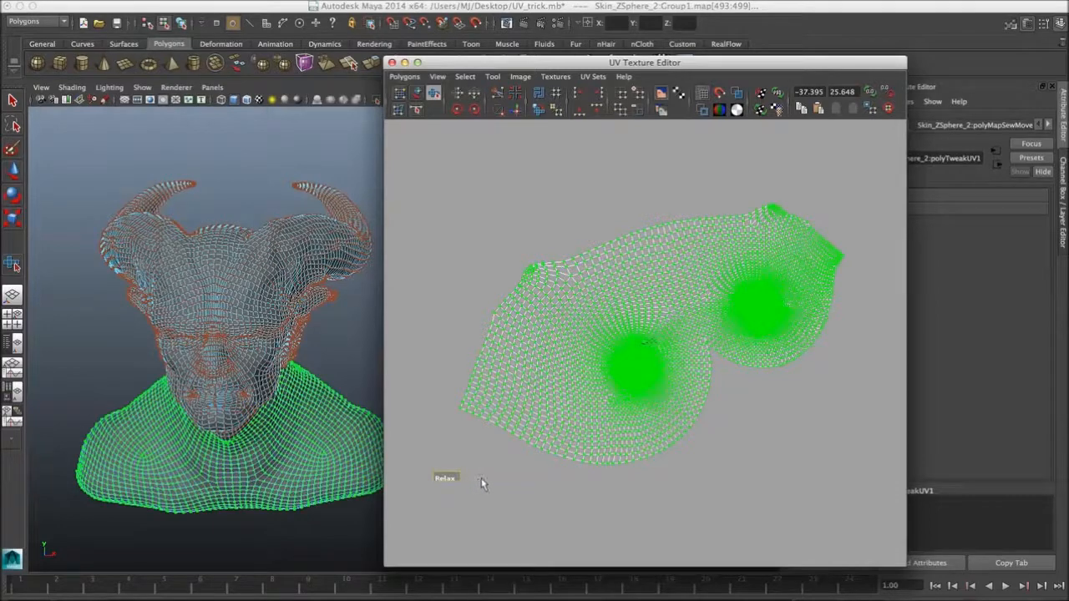
- Relax the flattened chest-and-neck shell into a narrower, more compact strip
click(444, 477)
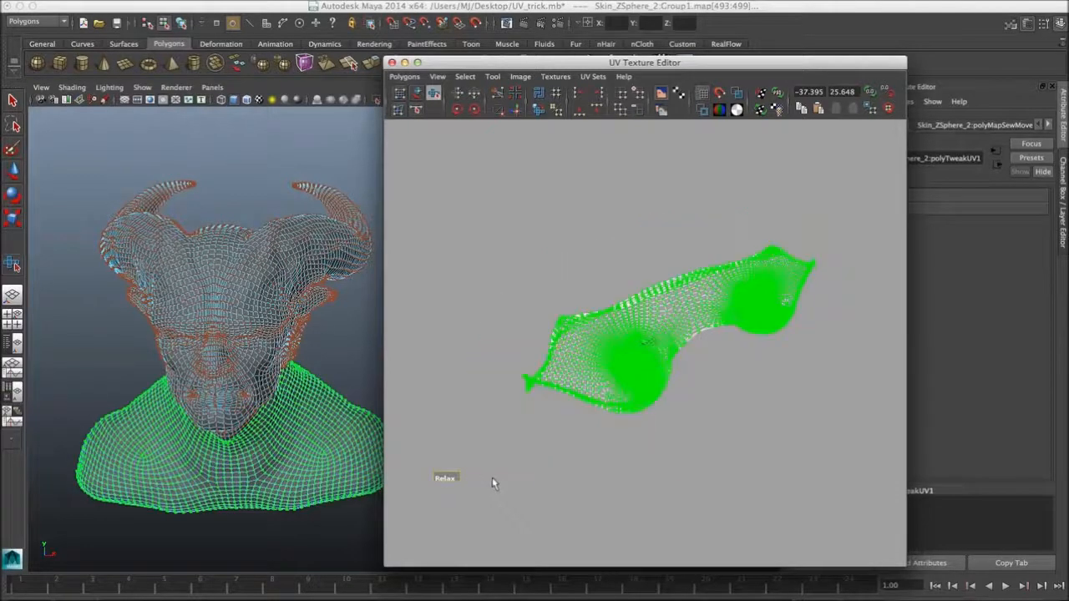